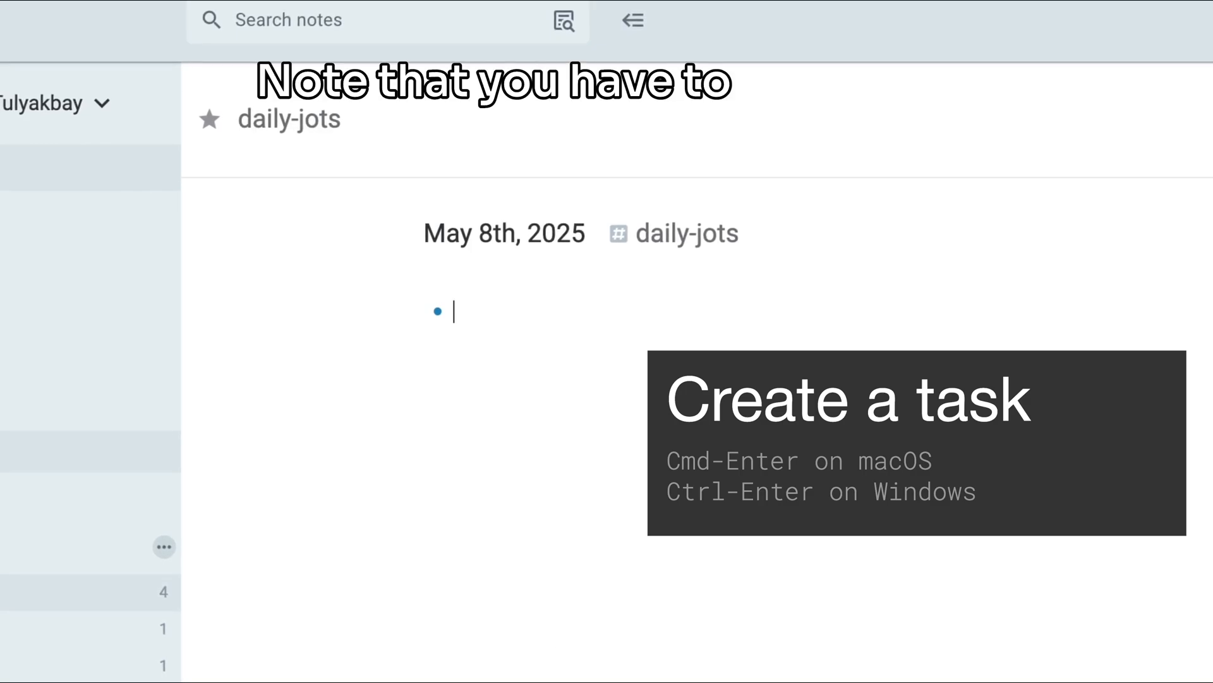
- Add tasks 'Fix the kitchen sink' and a dinner-reservations task using Enter and [] shortcuts
{"action": "key", "text": "Enter"}
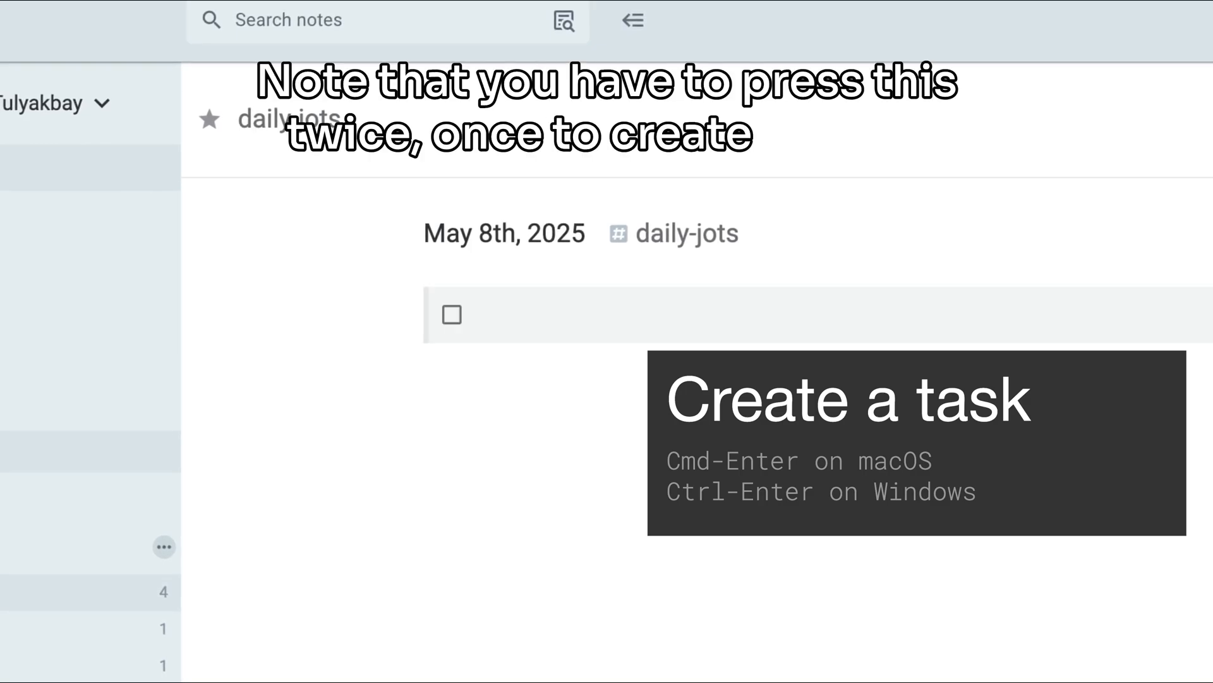
{"action": "type", "text": "Fix the kitchen sink"}
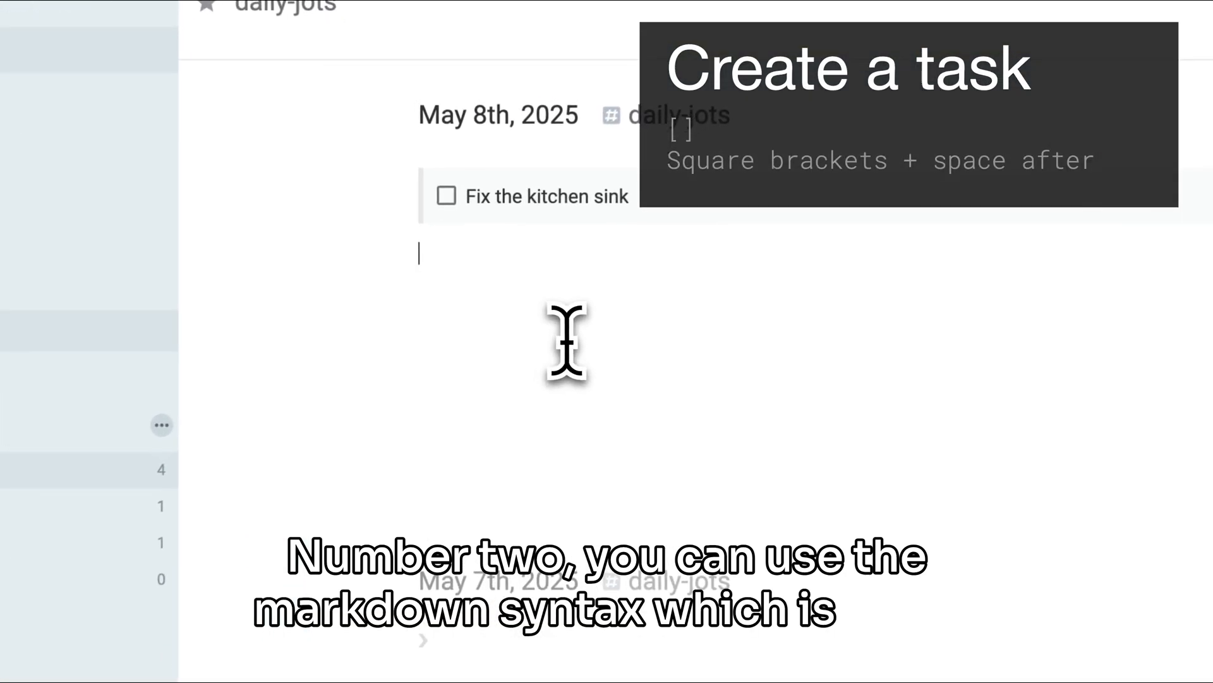
{"action": "type", "text": "[]"}
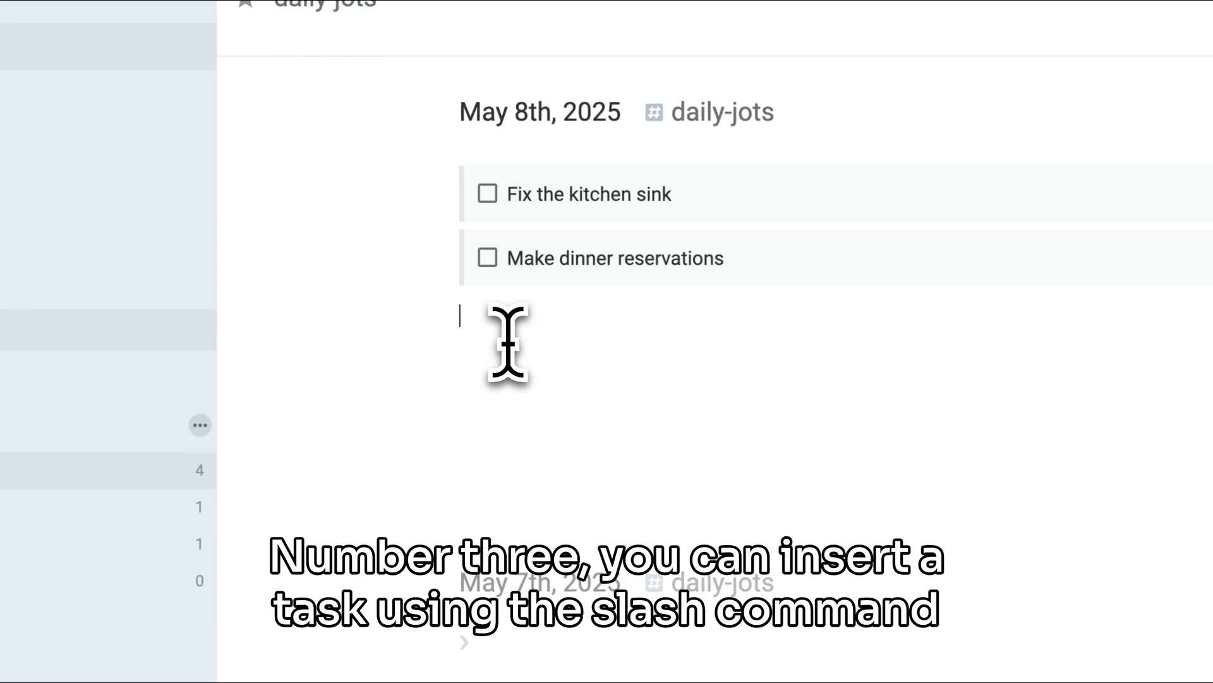
- Add tasks 'Mom gift ideas: flower motive' via /task and 'Do stretching' via the toolbar
{"action": "type", "text": "/task"}
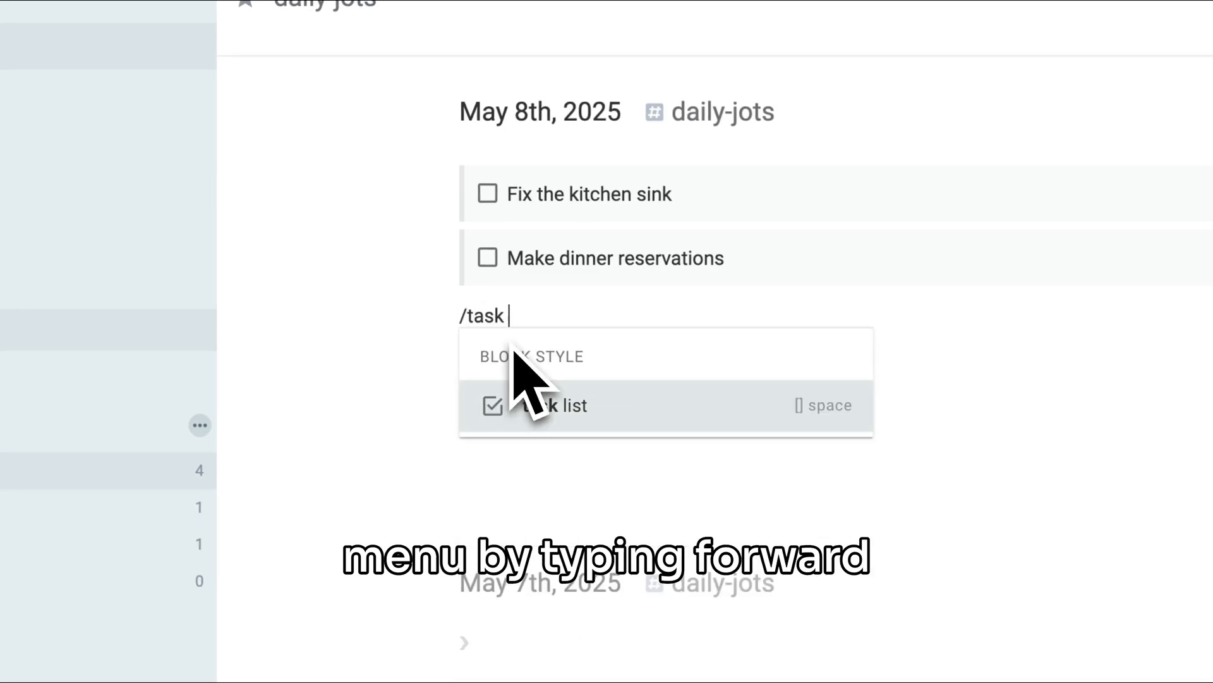
{"action": "left_click", "coordinate": [551, 405]}
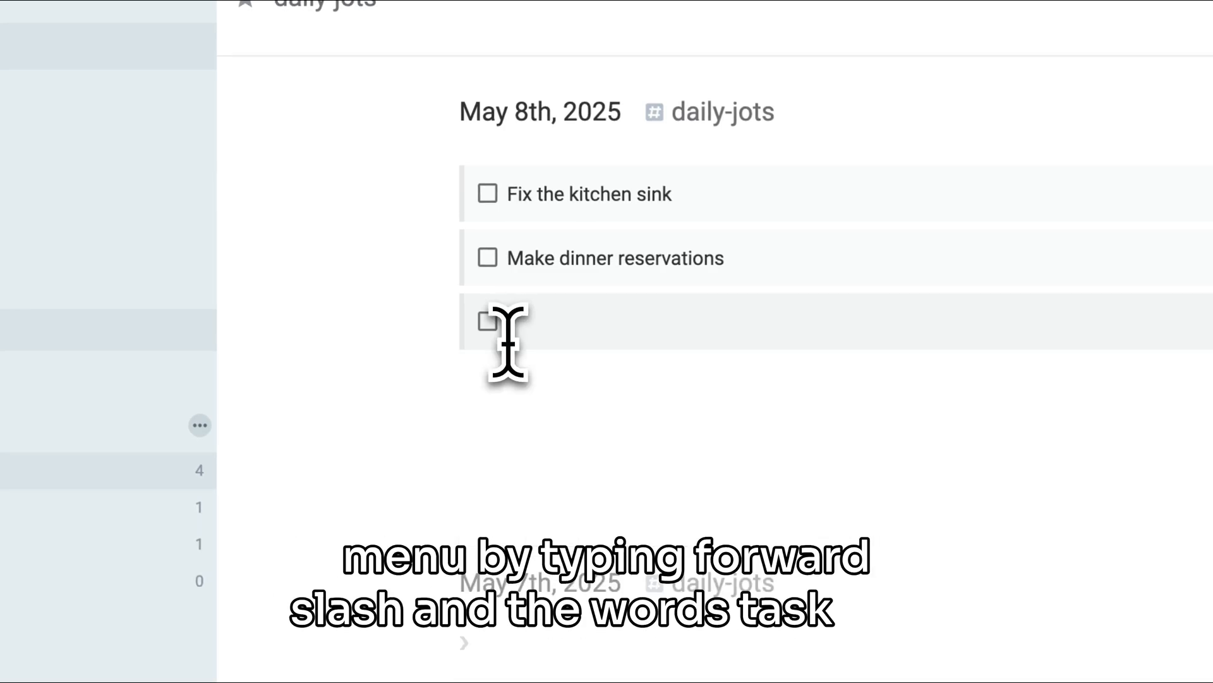
{"action": "type", "text": "Mom gift ideas: flower motive tea cup"}
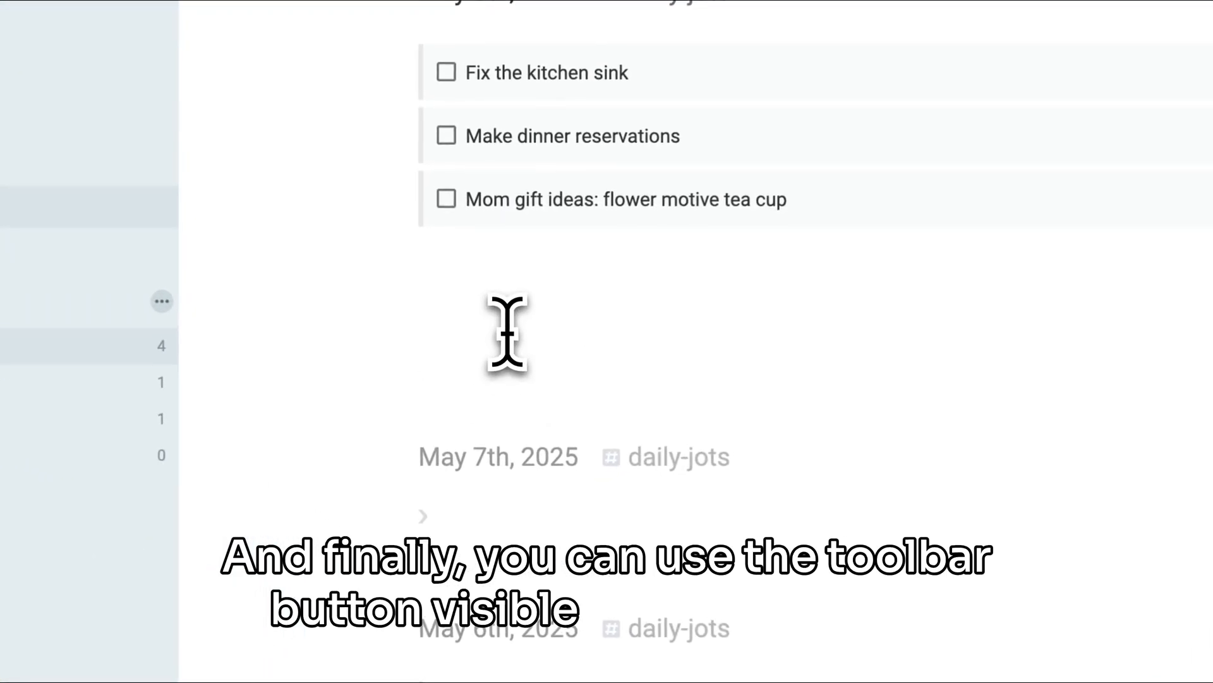
{"action": "type", "text": "Do stretching before bed"}
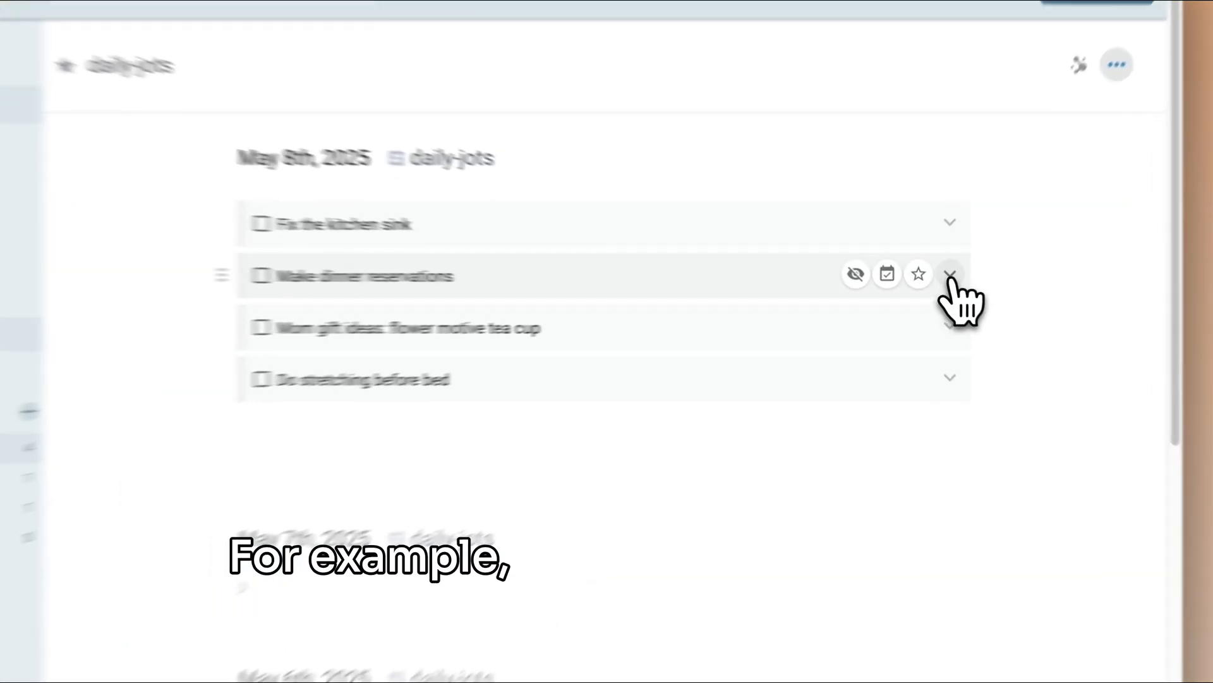
- Set the dinner-reservations task to start today at 9:00 pm
{"action": "left_click", "coordinate": [950, 274]}
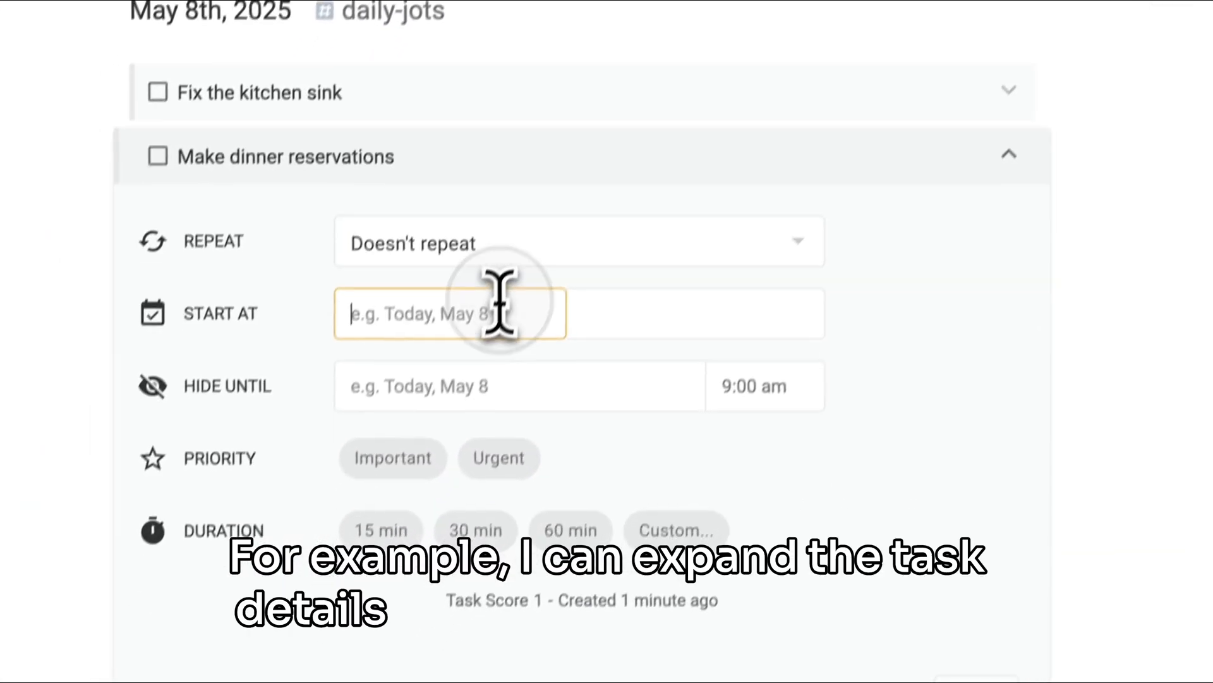
{"action": "type", "text": "today"}
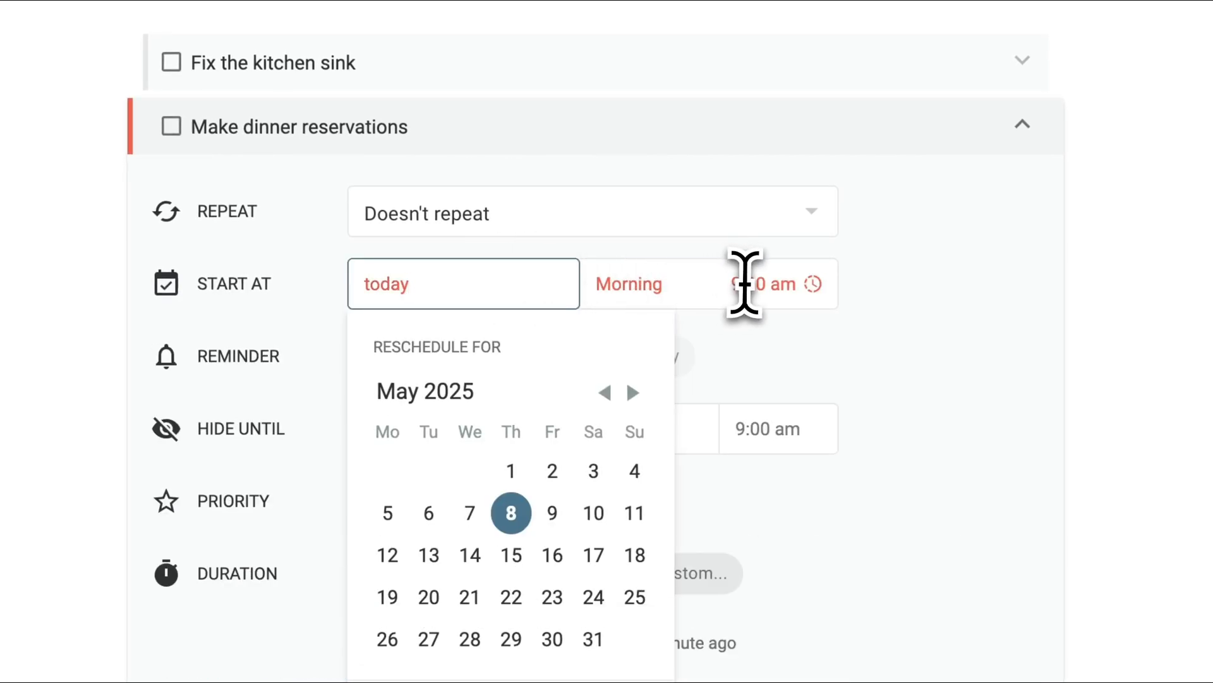
{"action": "left_click", "coordinate": [509, 512]}
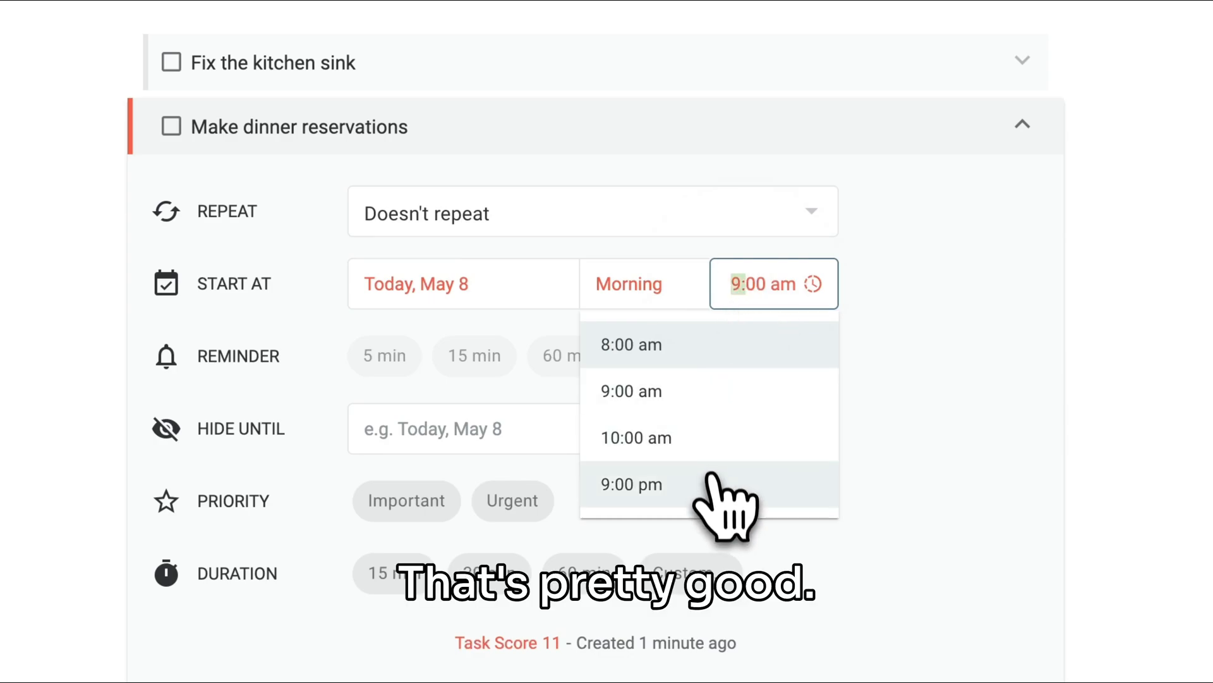
{"action": "left_click", "coordinate": [631, 484]}
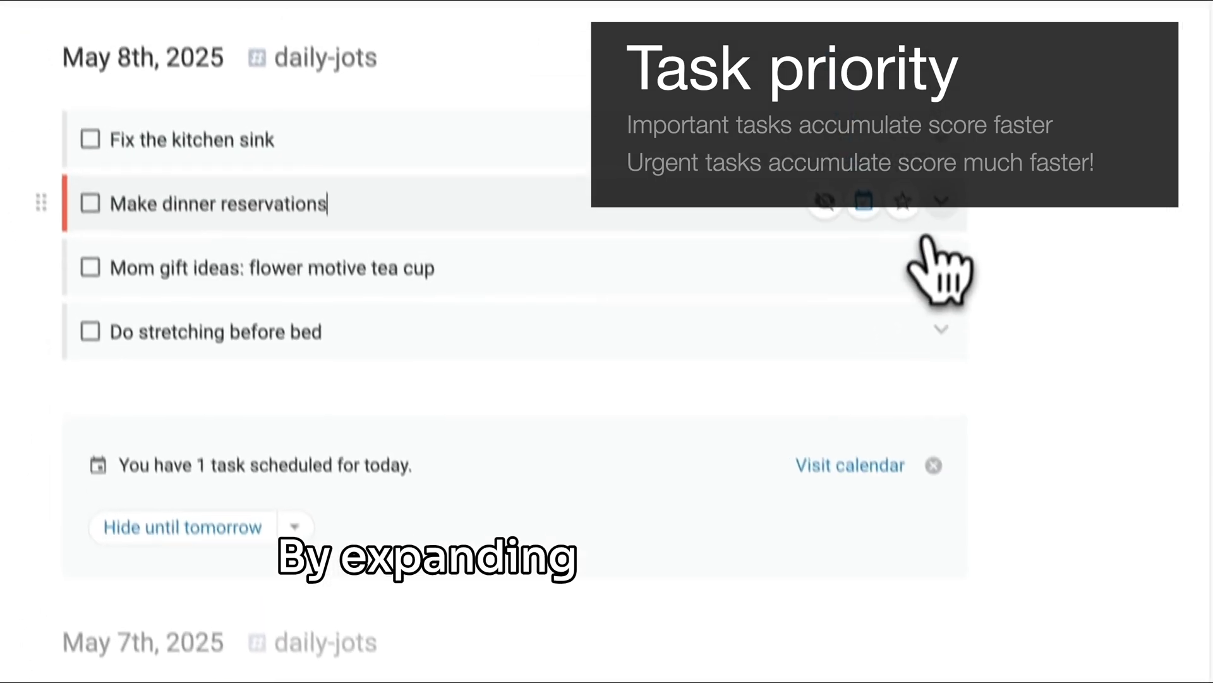
- Mark Fix the kitchen sink as Important, raising its score to 1.6
{"action": "left_click", "coordinate": [942, 202]}
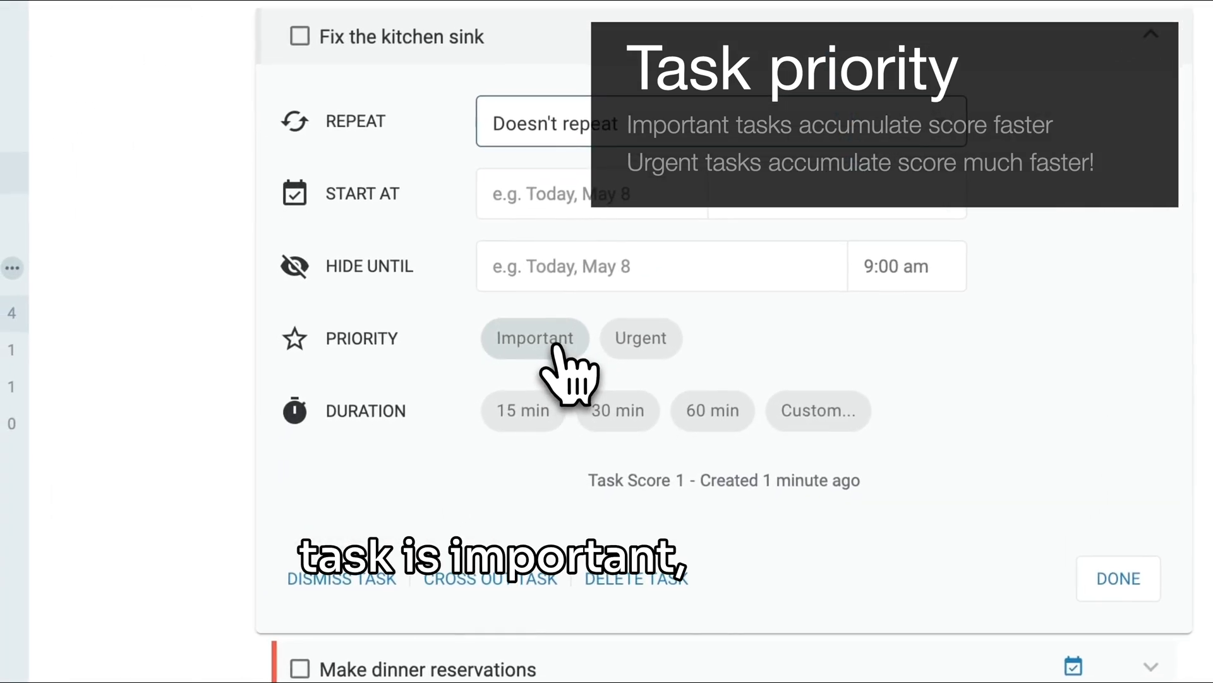
{"action": "left_click", "coordinate": [533, 338]}
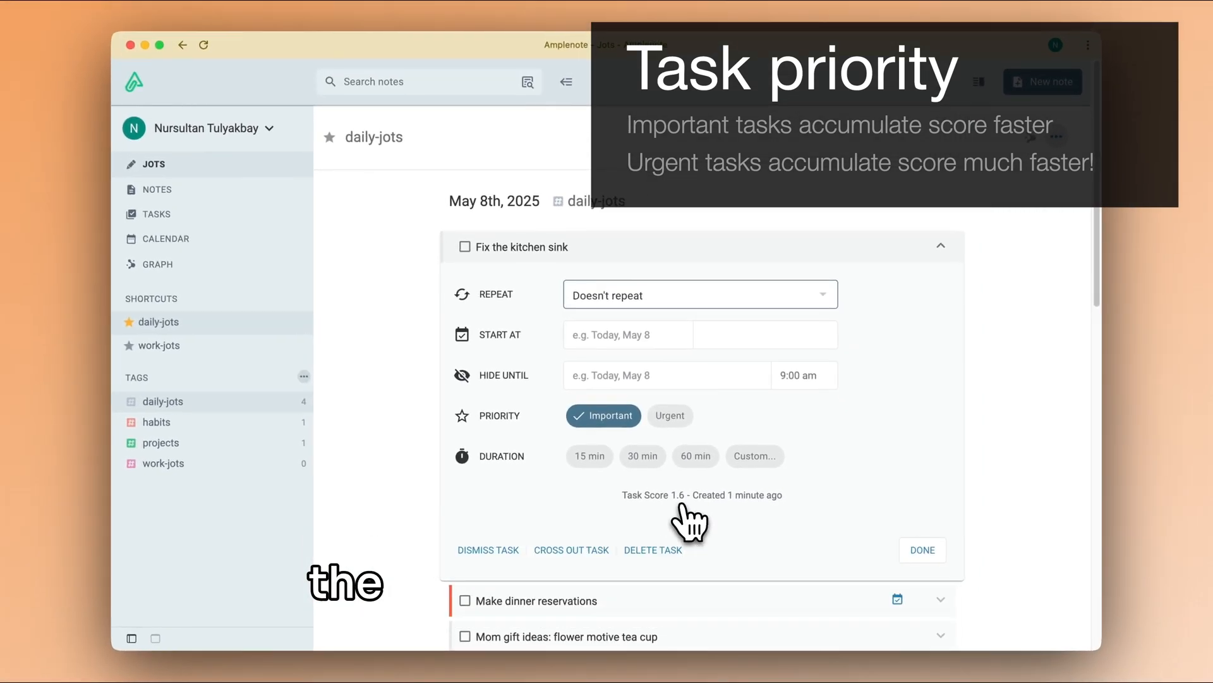
{"action": "left_click", "coordinate": [921, 550]}
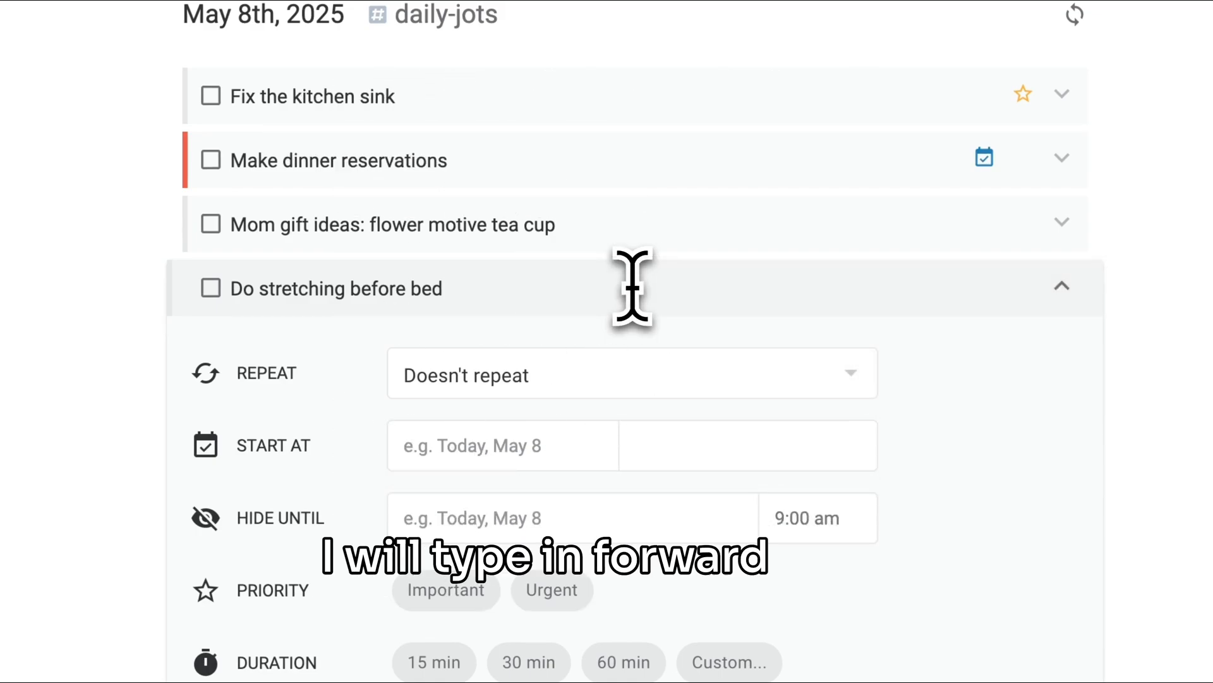
- Give Do stretching before bed a 15-minute duration via the /dura slash command
{"action": "type", "text": "/"}
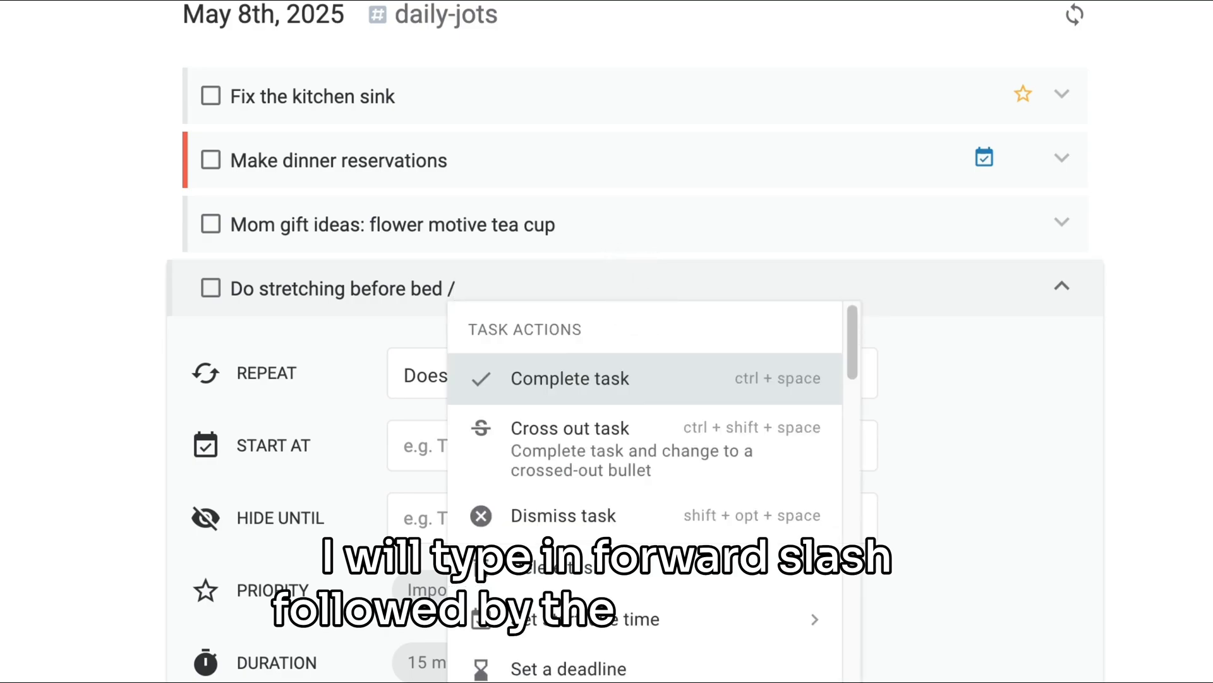
{"action": "type", "text": "dura"}
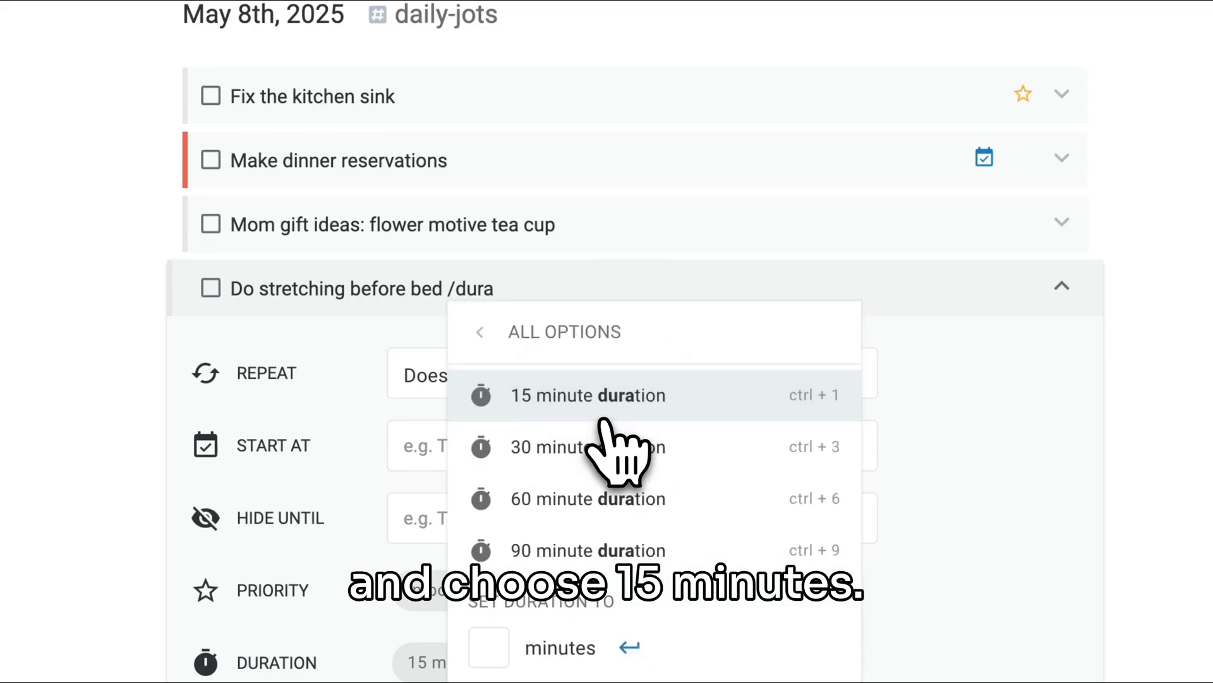
{"action": "left_click", "coordinate": [588, 395]}
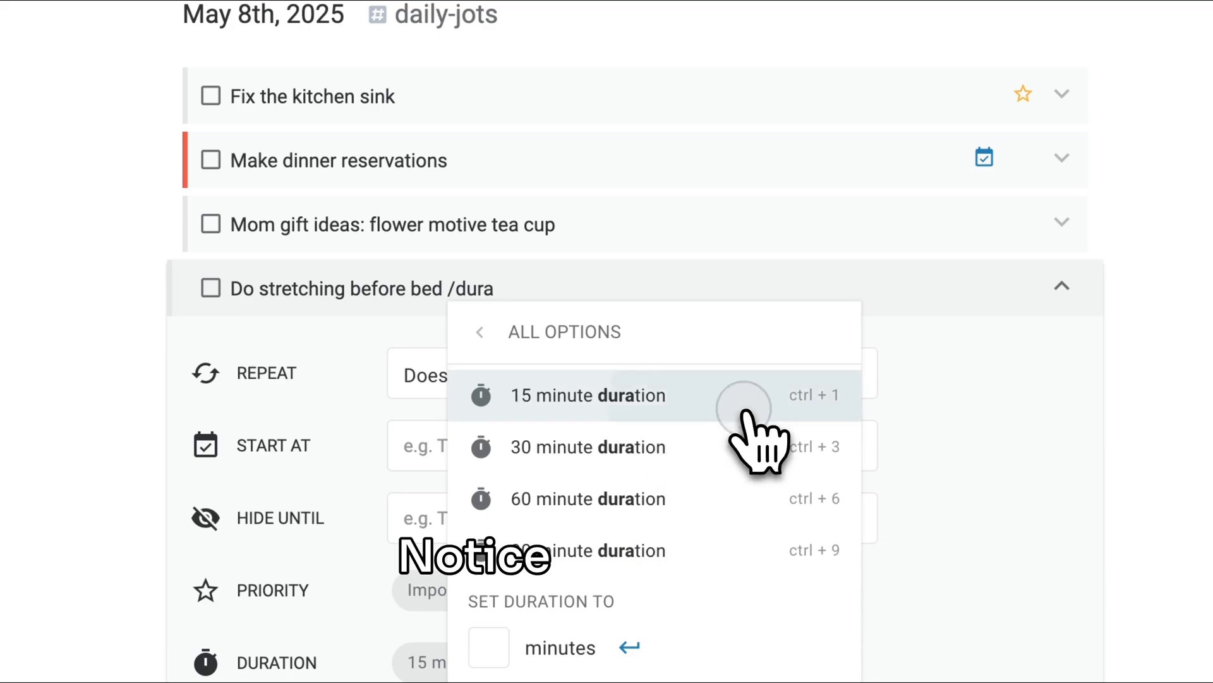
{"action": "left_click", "coordinate": [588, 396]}
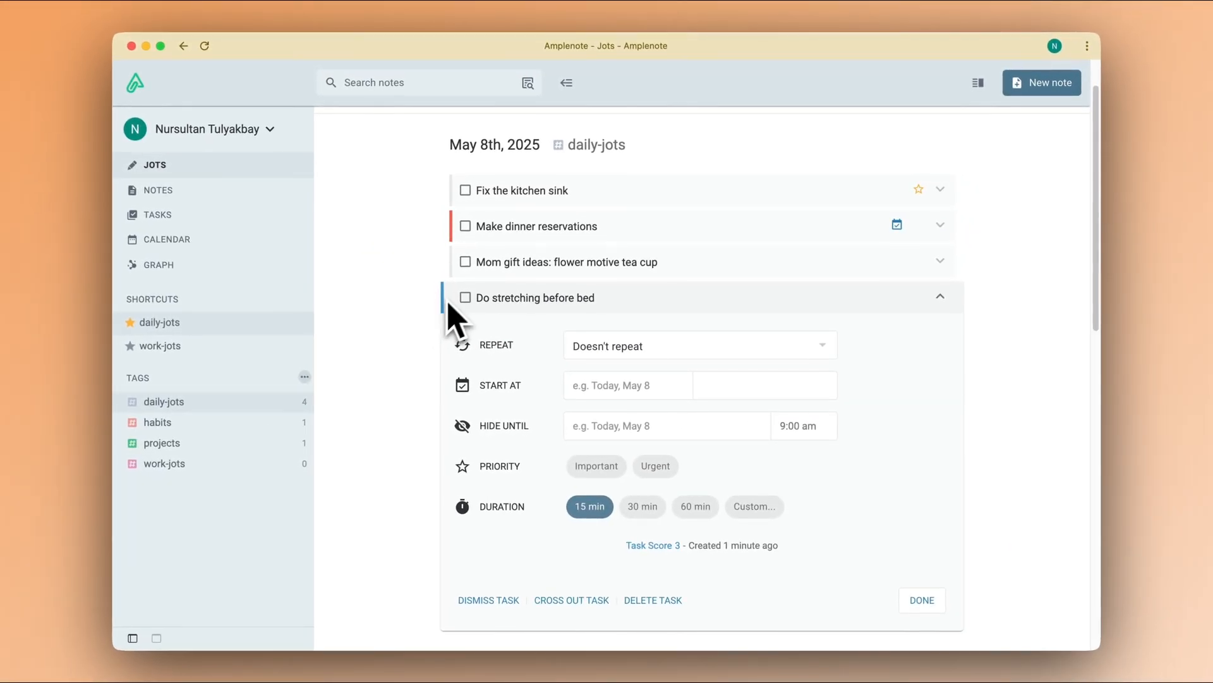
{"action": "left_click", "coordinate": [577, 297]}
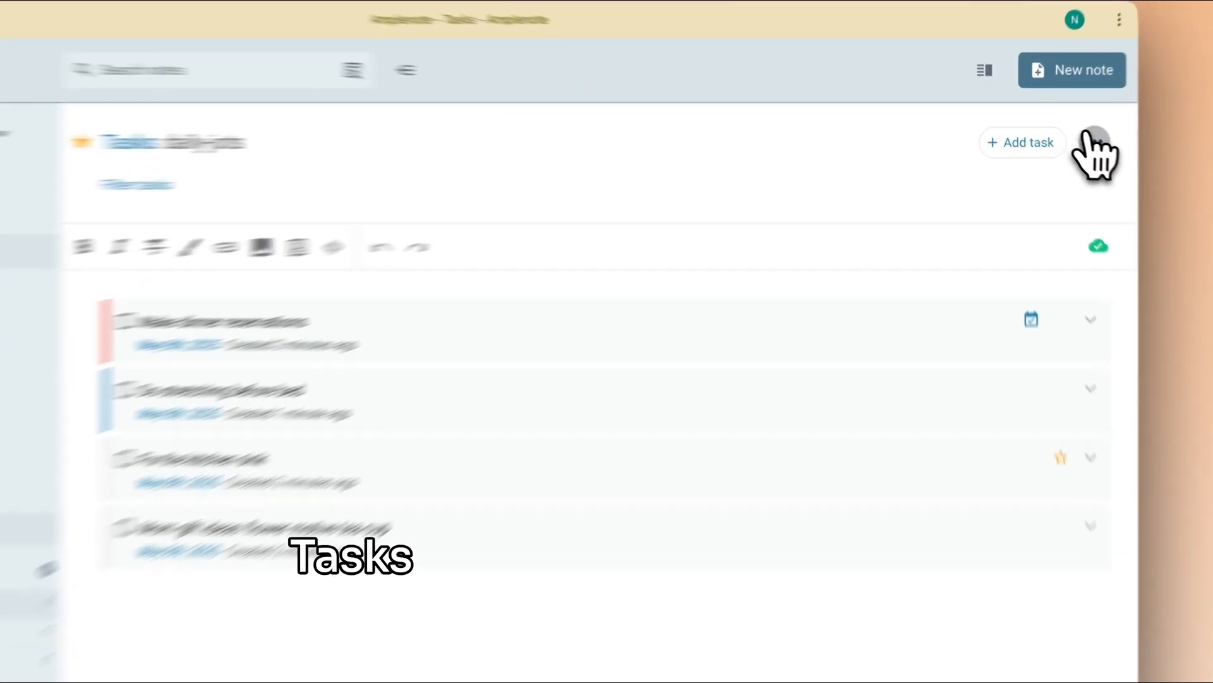
- Switch daily-jots to Tasks mode and make Fix the kitchen sink Urgent via /urg
{"action": "left_click", "coordinate": [1090, 149]}
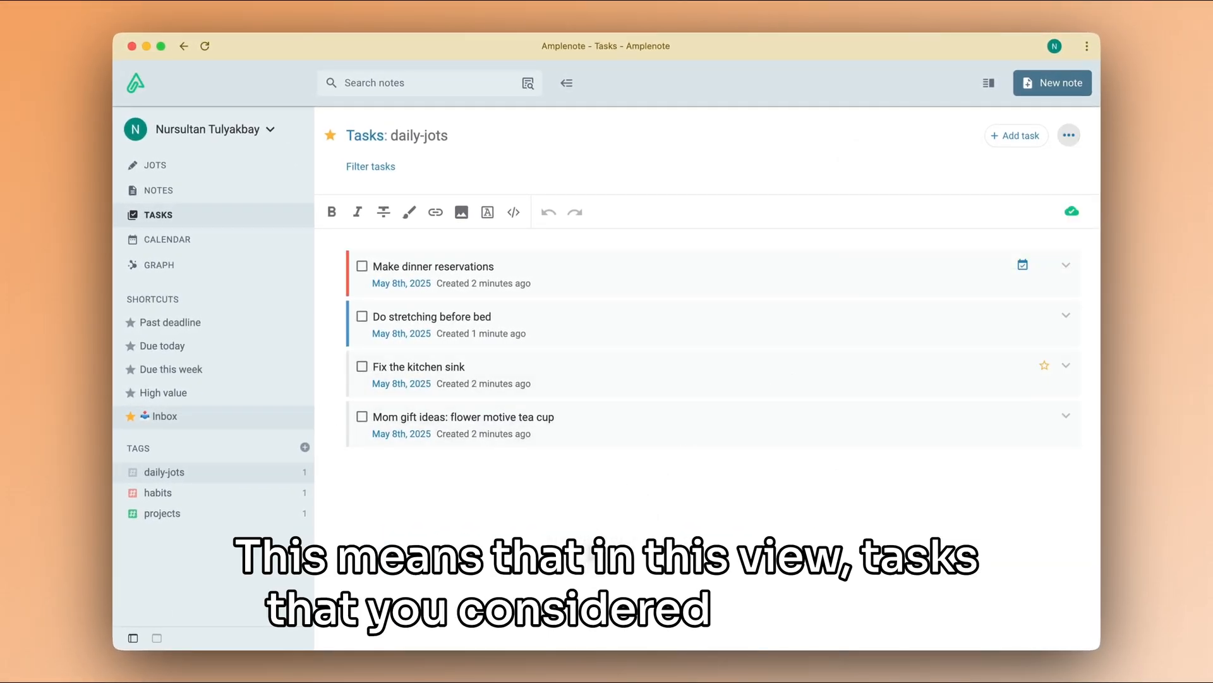
{"action": "mouse_move", "coordinate": [559, 484]}
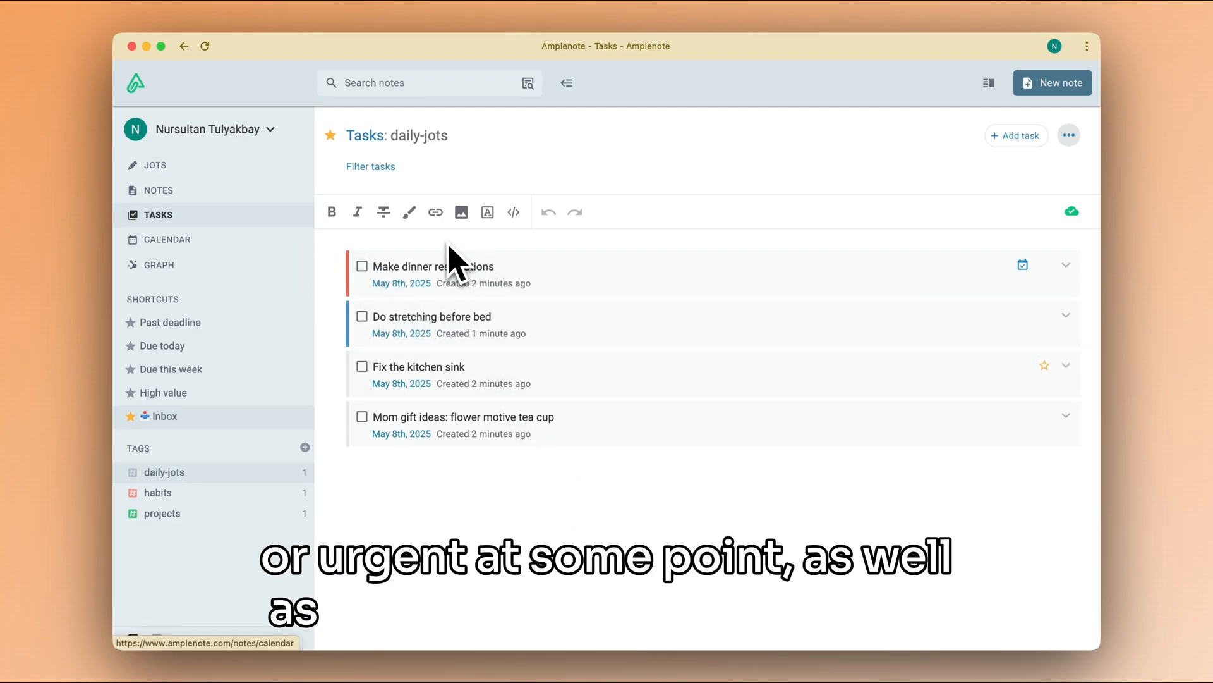
{"action": "mouse_move", "coordinate": [654, 339]}
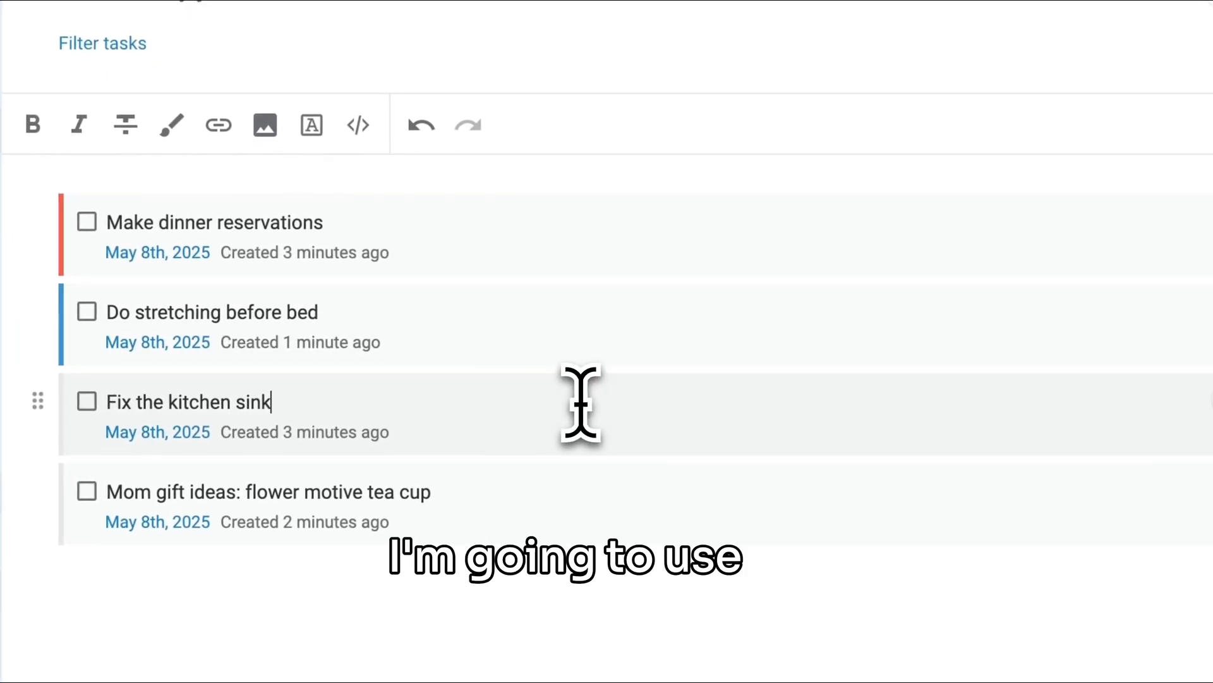
{"action": "type", "text": "/urg"}
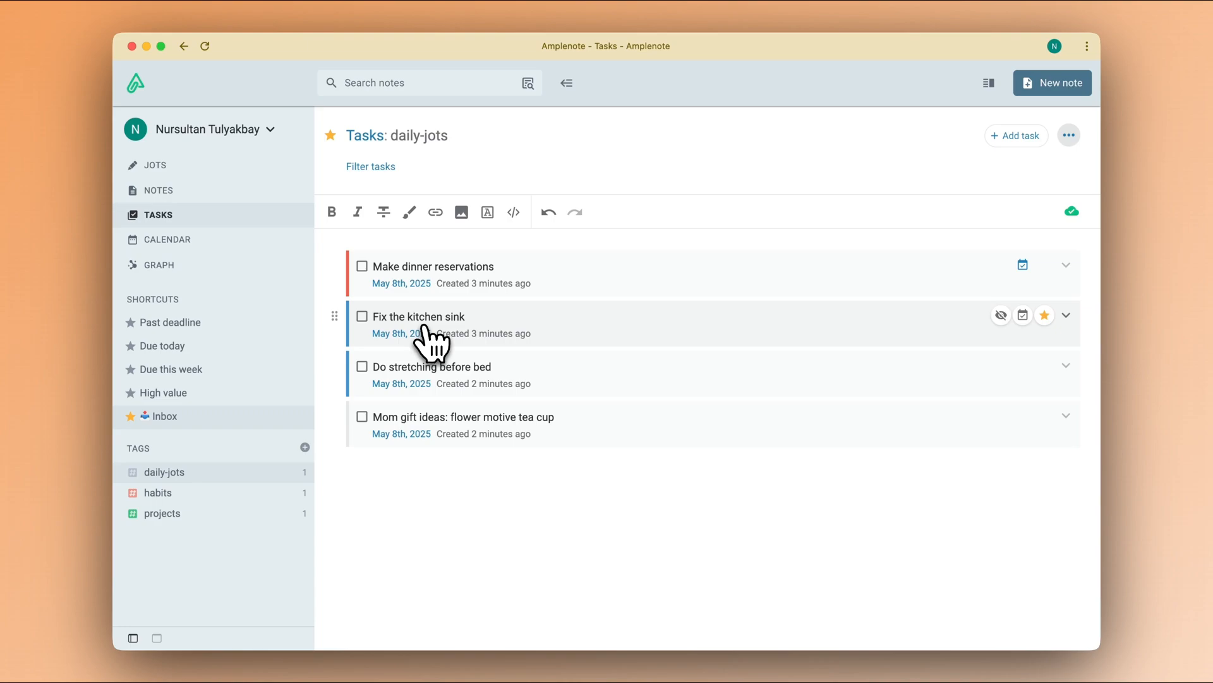
- Group the tasks by start date from the ⋯ options menu
{"action": "left_click", "coordinate": [441, 316]}
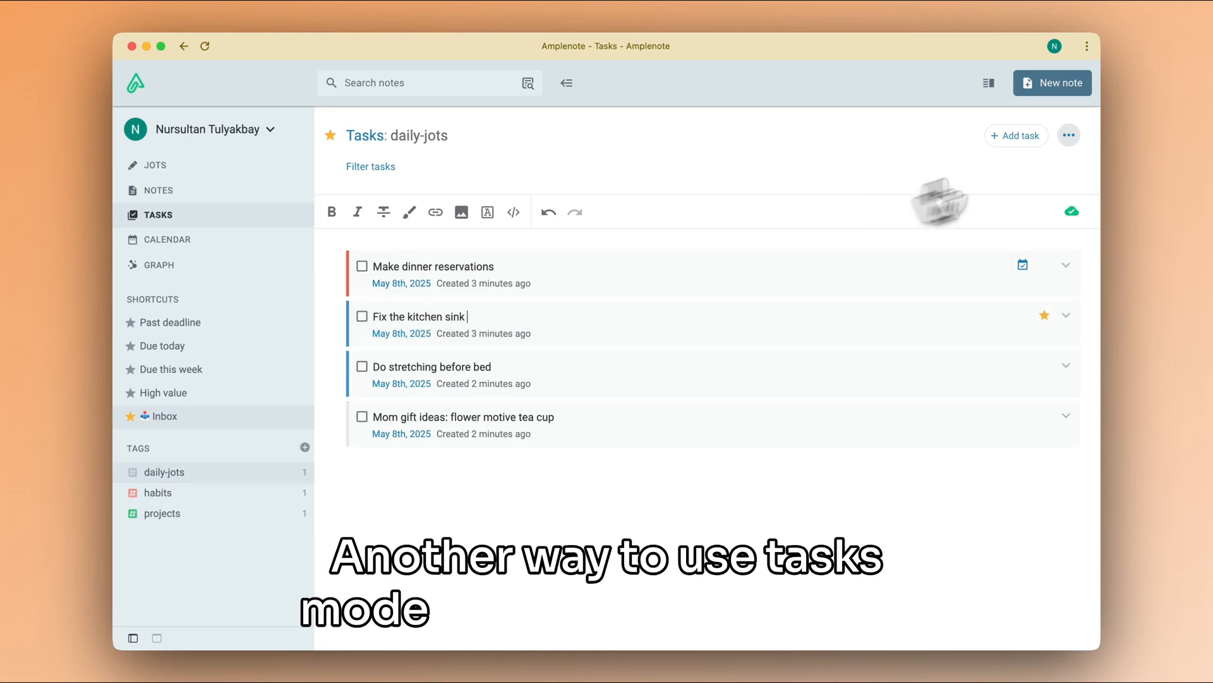
{"action": "left_click", "coordinate": [1069, 136]}
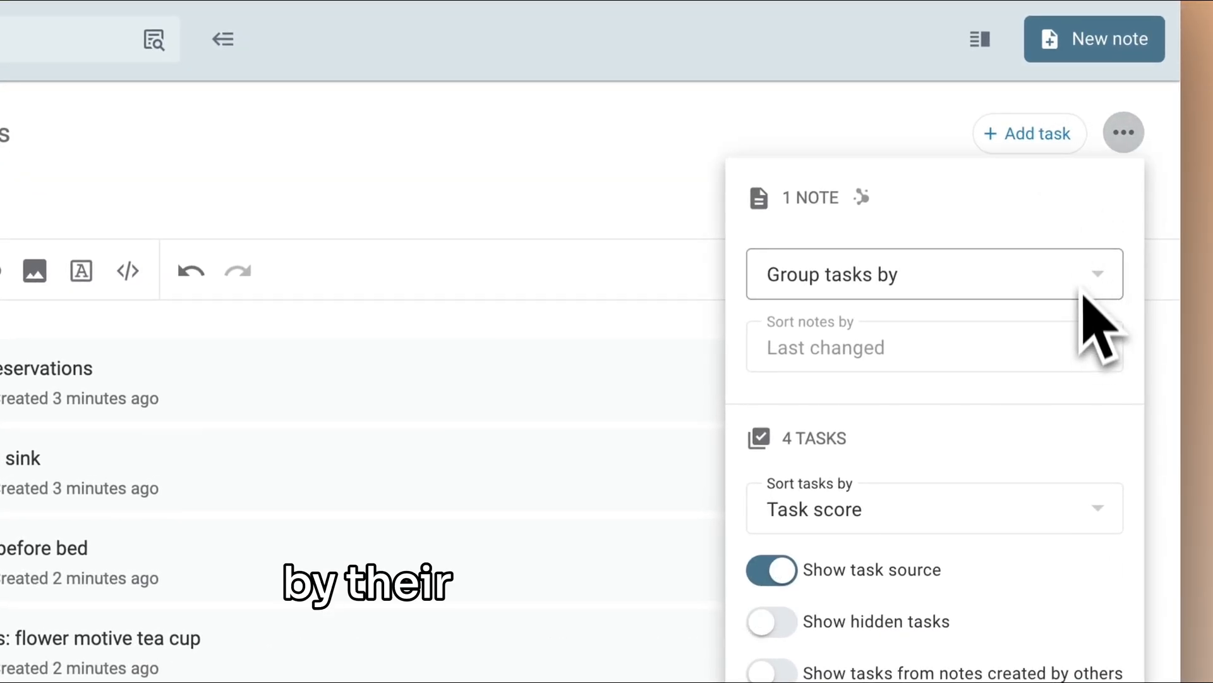
{"action": "left_click", "coordinate": [929, 274]}
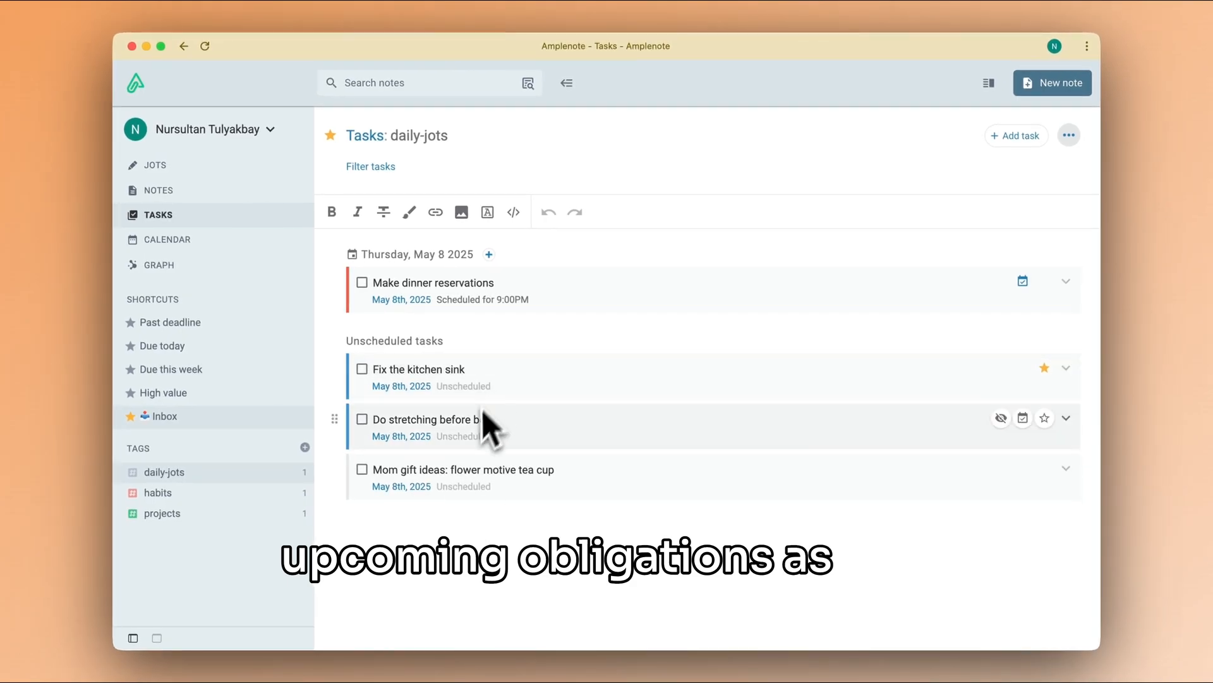
{"action": "mouse_move", "coordinate": [569, 530]}
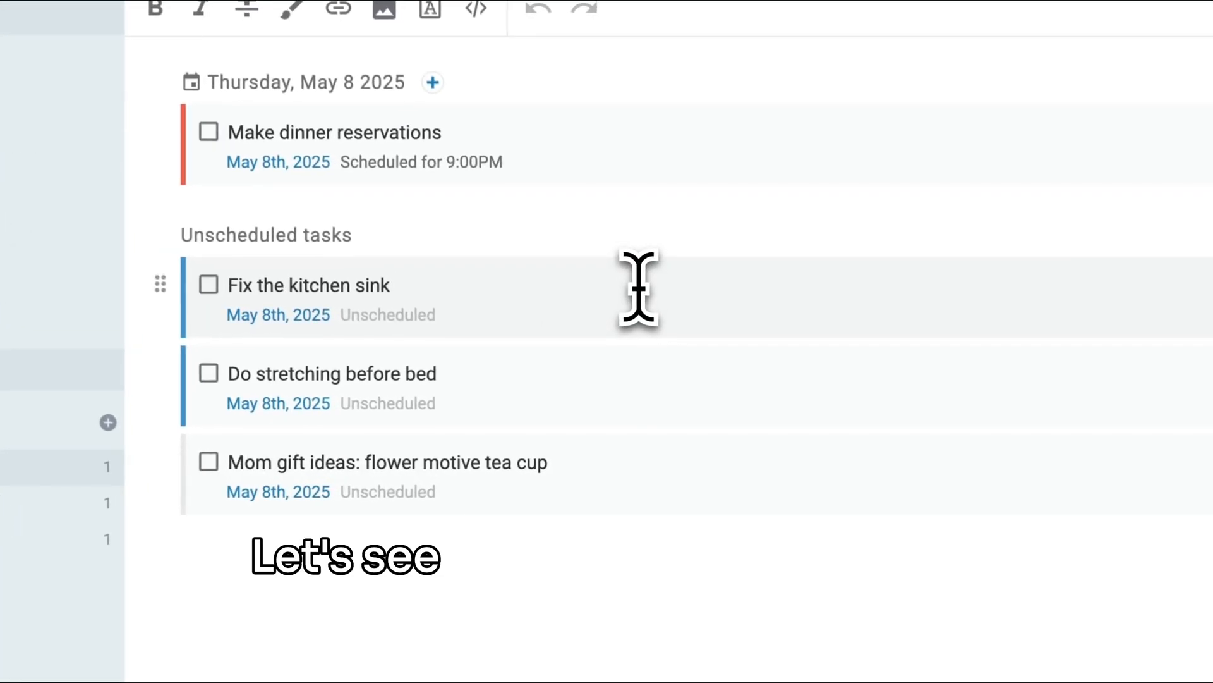
- Set Fix the kitchen sink's Start At to tomorrow, May 9, via /star
{"action": "type", "text": "/s"}
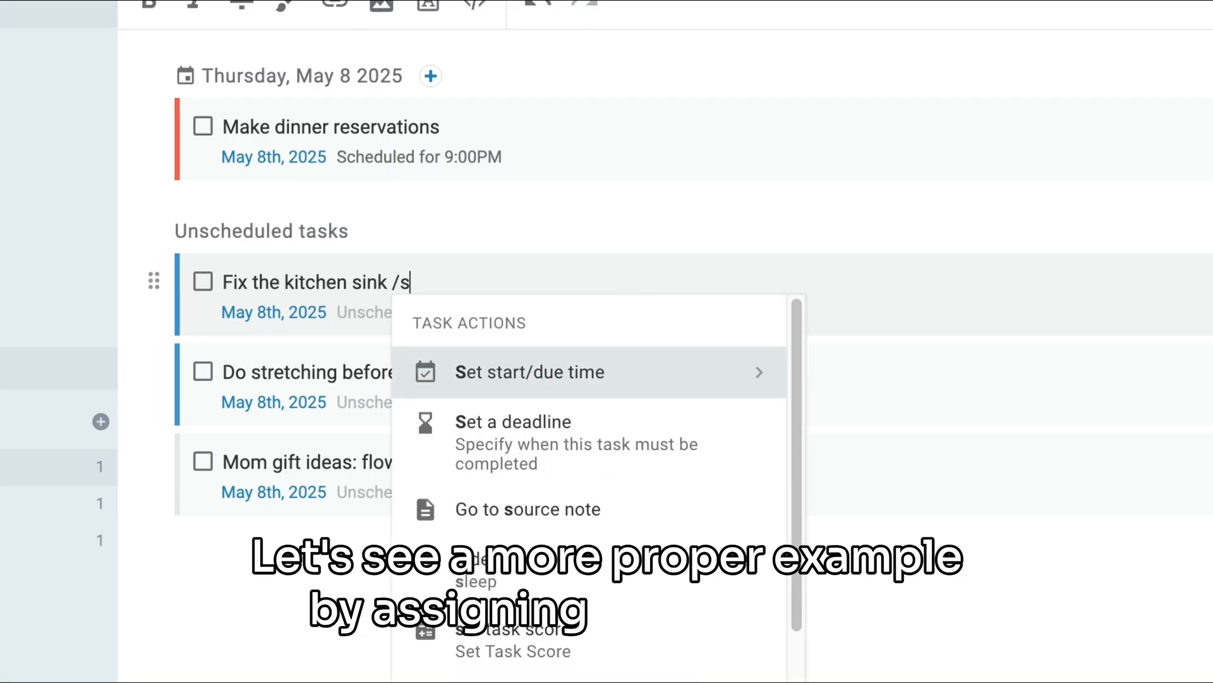
{"action": "type", "text": "tar"}
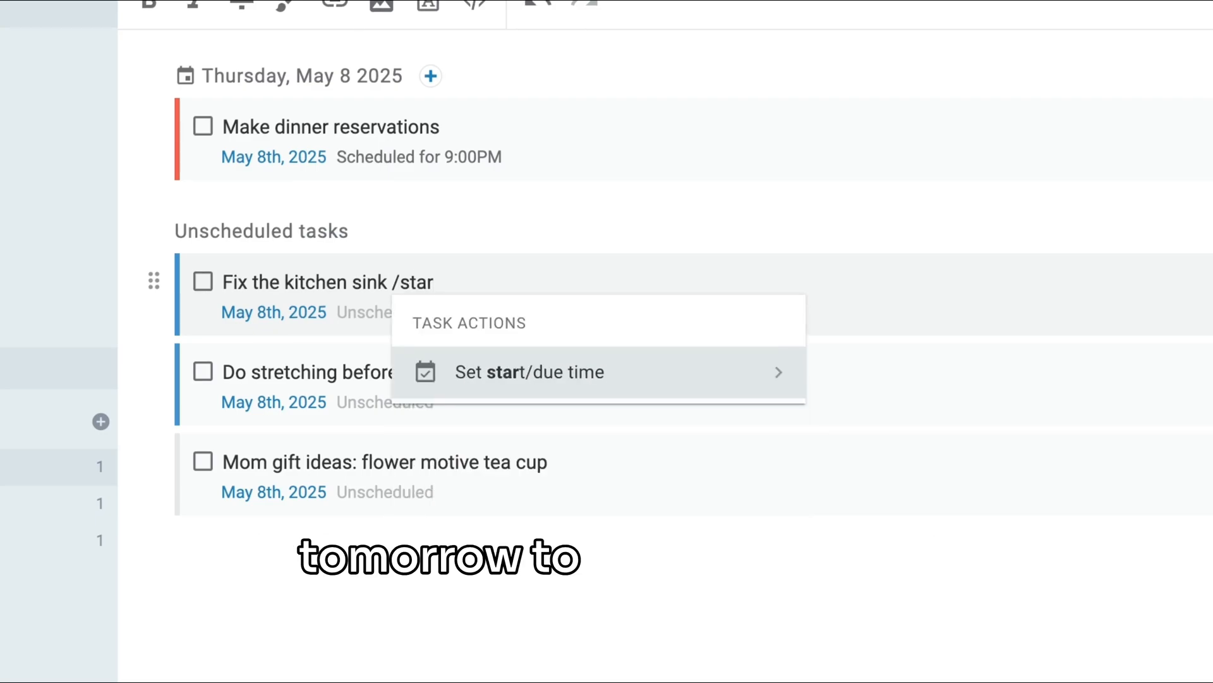
{"action": "left_click", "coordinate": [530, 371]}
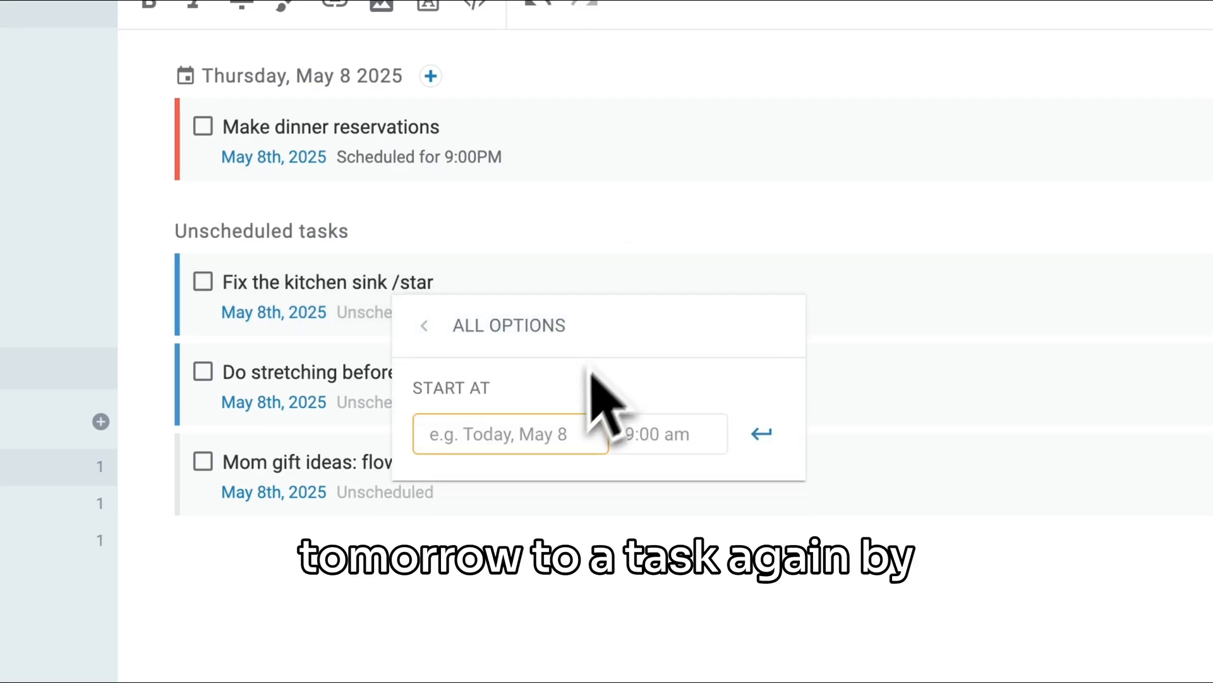
{"action": "type", "text": "tomorrow"}
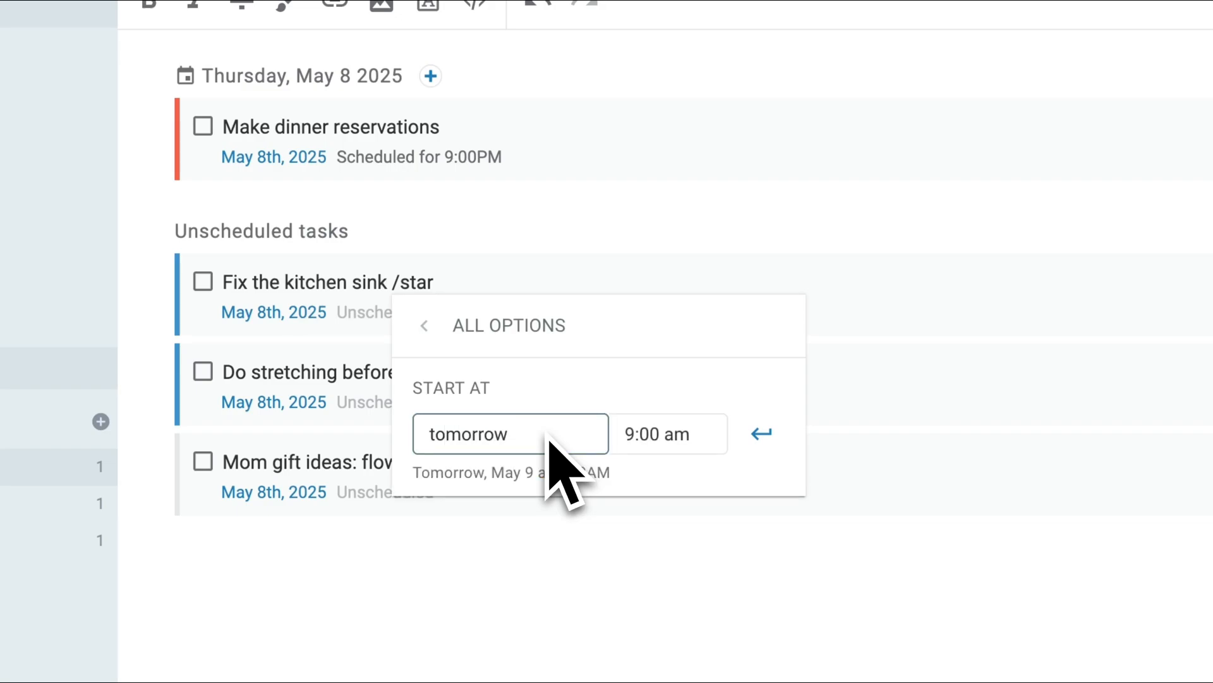